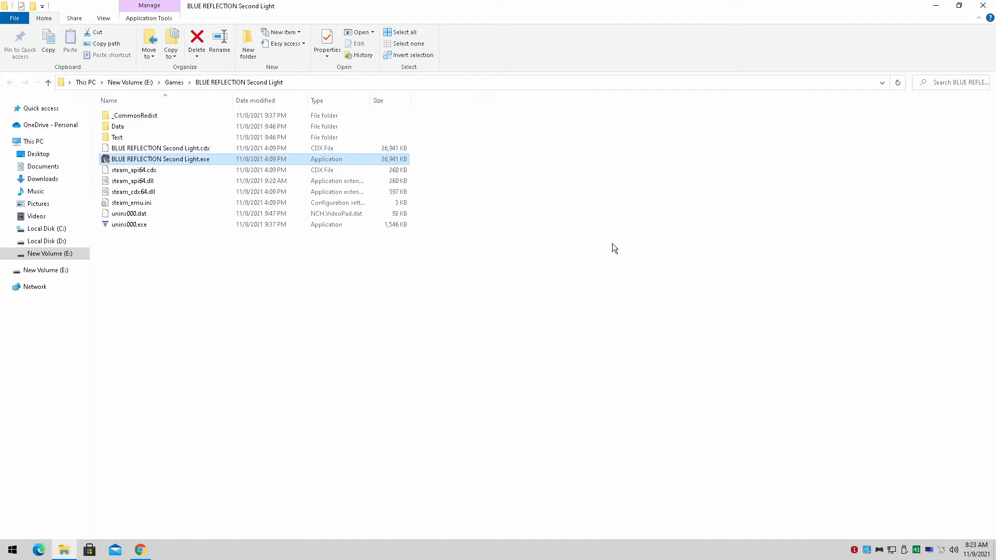
{"action": "mouse_move", "coordinate": [380, 249]}
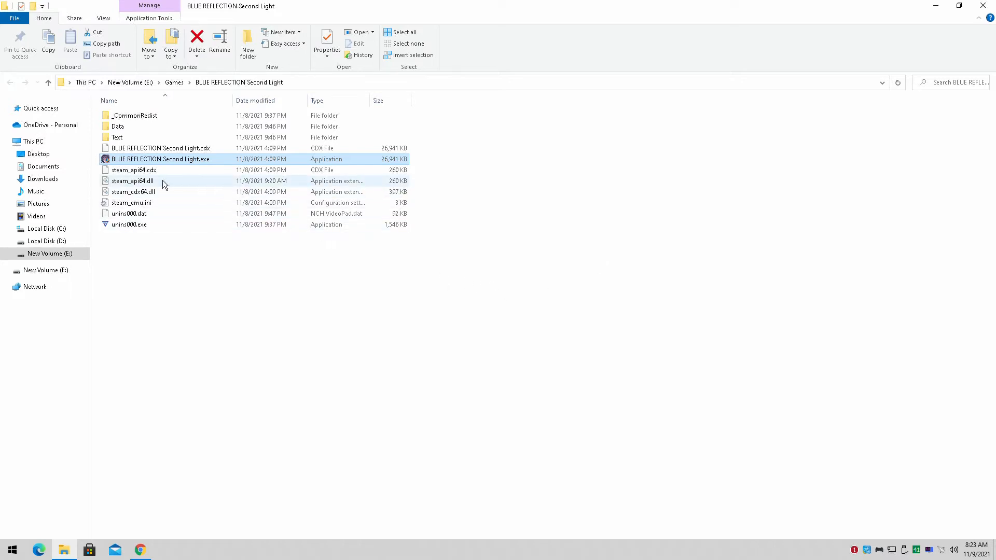
Step: Navigate Documents > KoeiTecmo > BLUE REFLECTION Second Light to reach the folder holding Setting.ini
{"action": "left_click", "coordinate": [44, 166]}
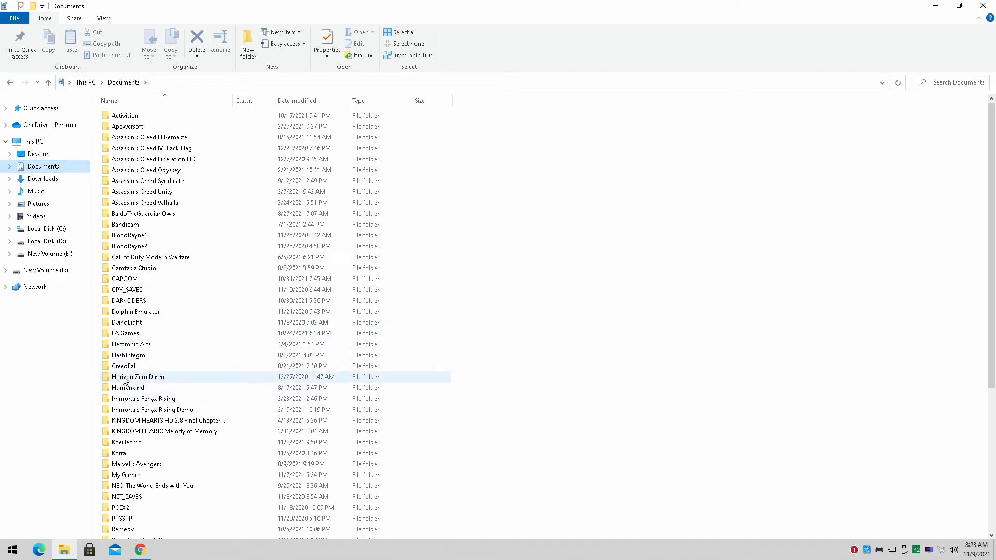
{"action": "double_click", "coordinate": [127, 442]}
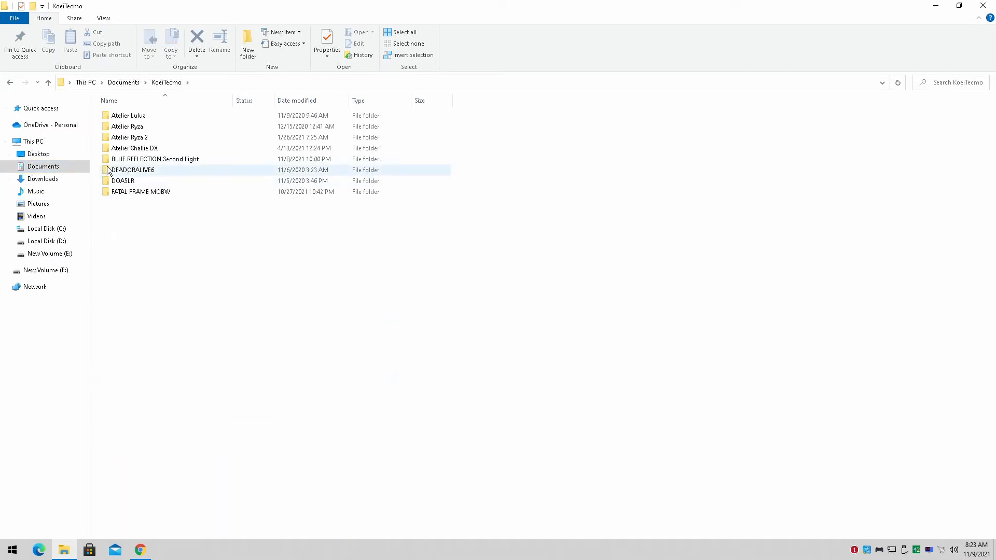
{"action": "double_click", "coordinate": [156, 158]}
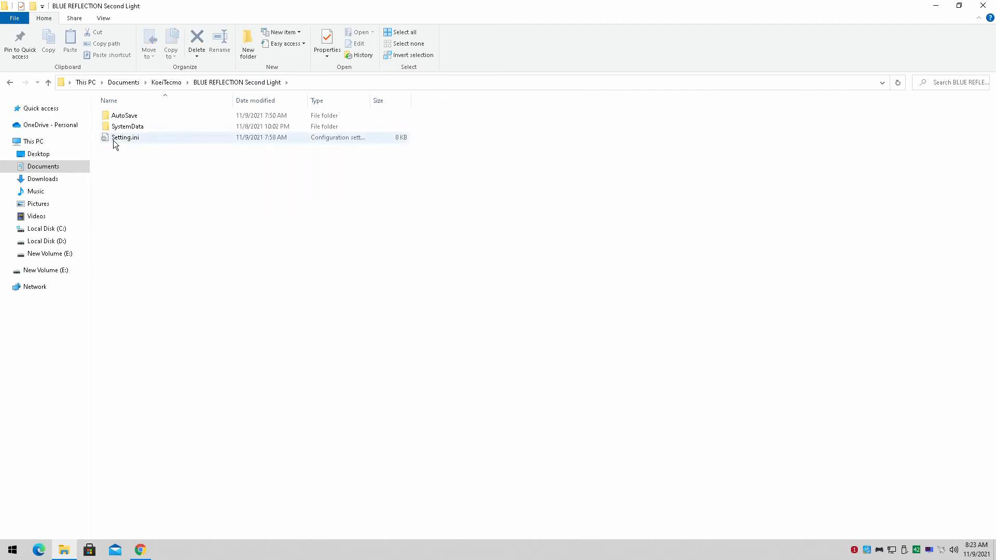
Step: View Setting.ini in Notepad with the cursor after ScreenWidth=512, ScreenHeight=384 visible below
{"action": "double_click", "coordinate": [124, 137]}
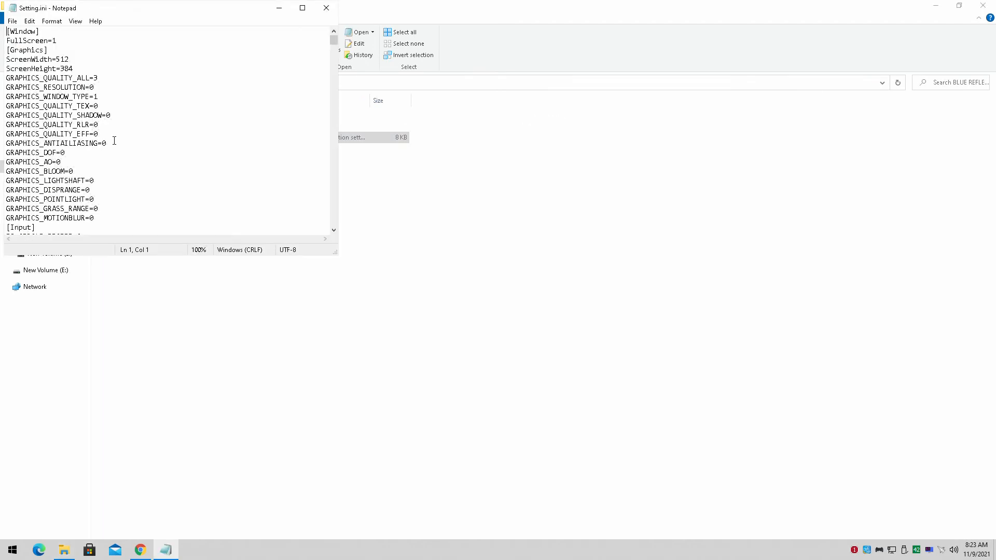
{"action": "scroll", "scroll_direction": "down", "scroll_amount": 3}
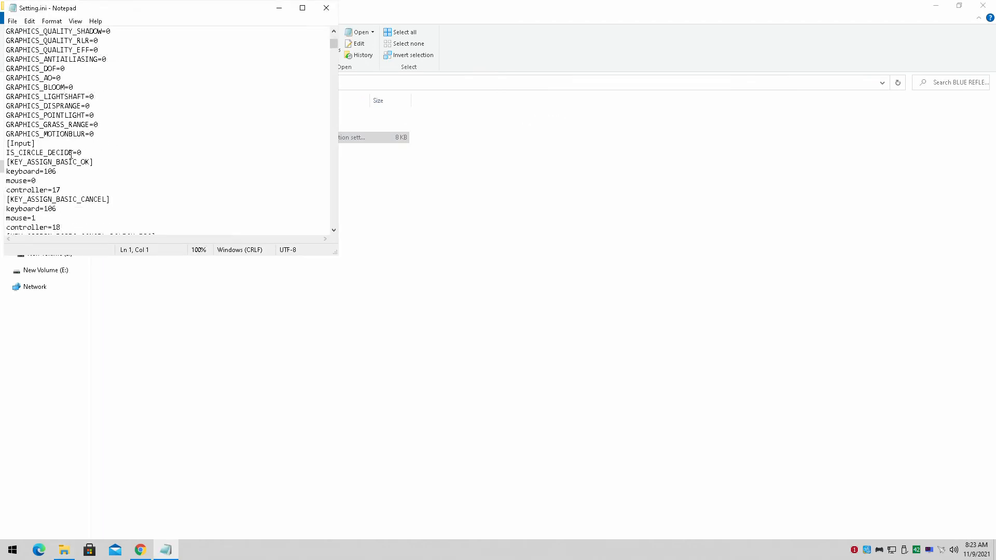
{"action": "scroll", "scroll_direction": "down", "scroll_amount": 3}
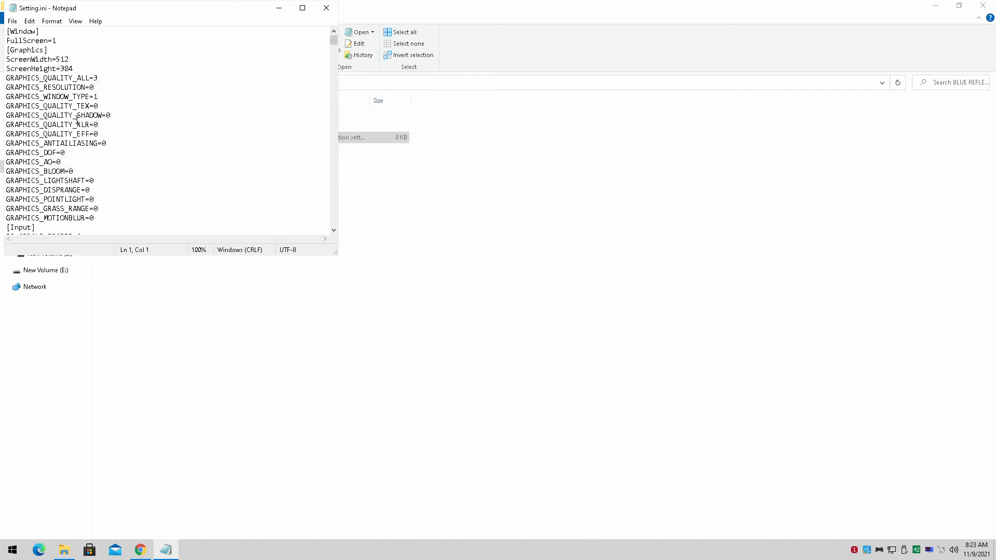
{"action": "left_click", "coordinate": [77, 115]}
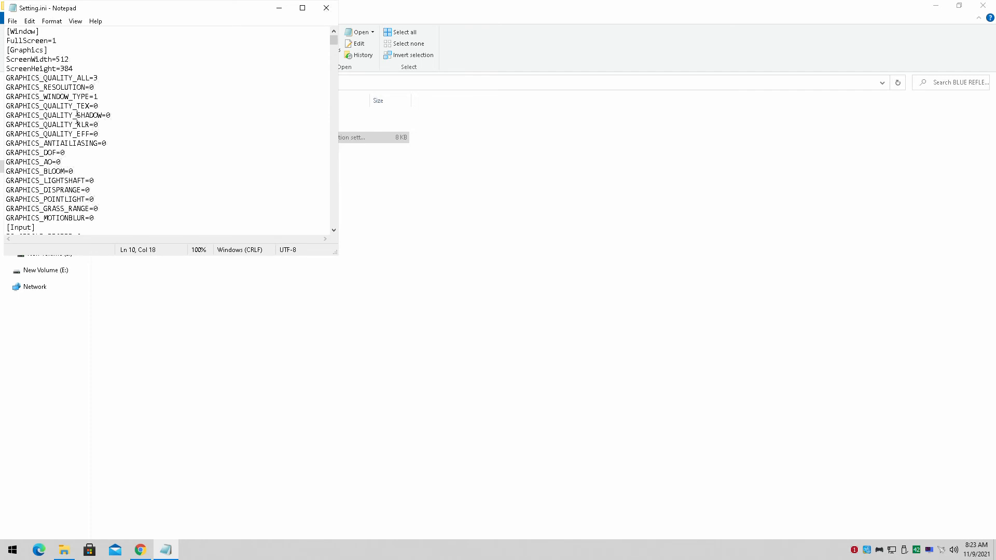
{"action": "left_click", "coordinate": [107, 115]}
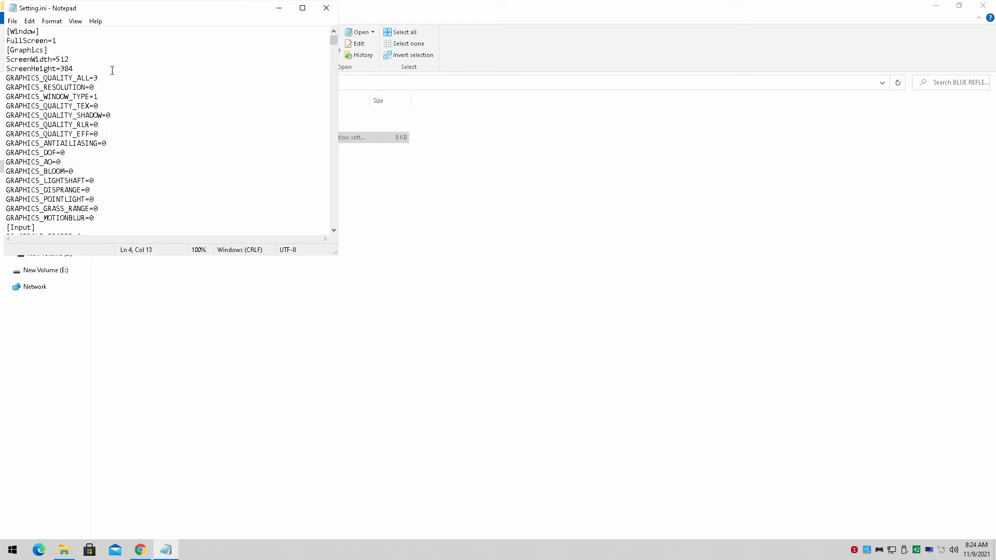
{"action": "scroll", "scroll_direction": "down", "scroll_amount": 3}
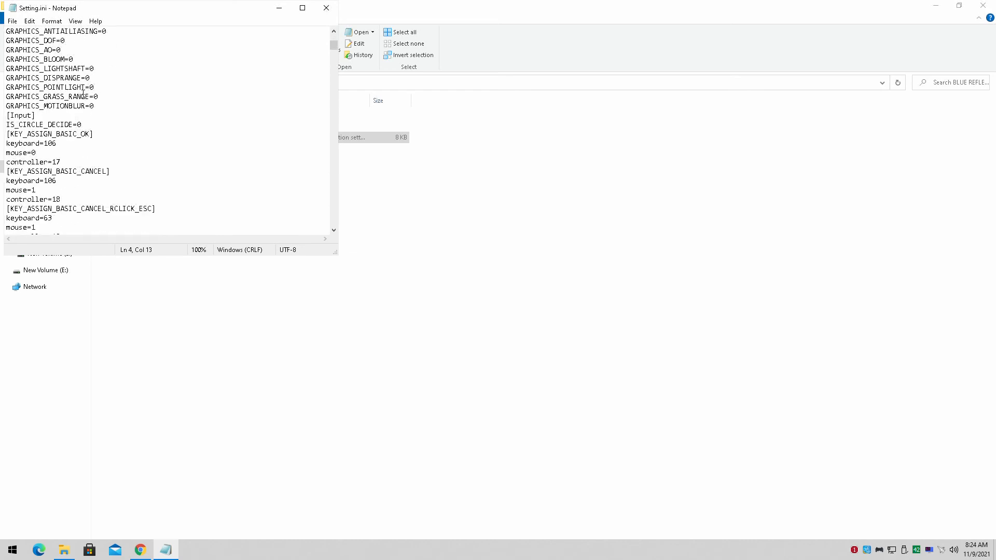